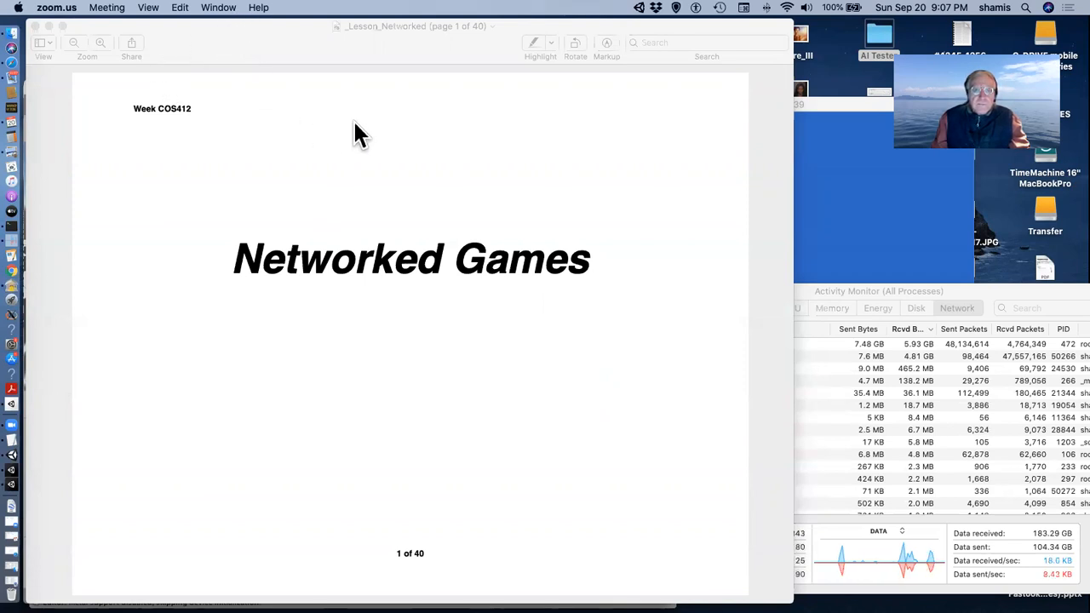
pyautogui.moveTo(357, 211)
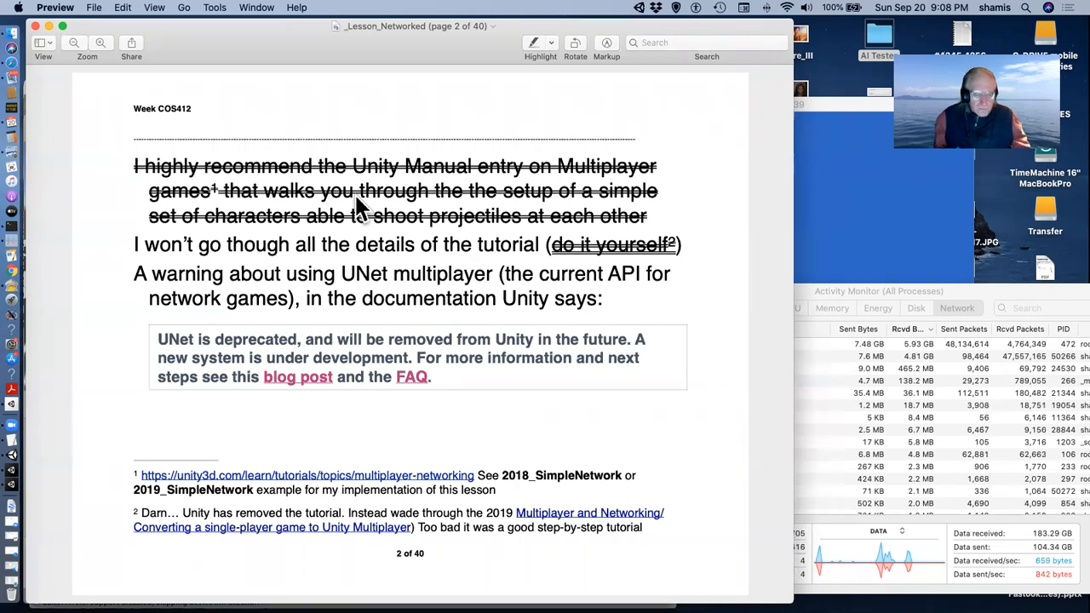
pyautogui.moveTo(340, 281)
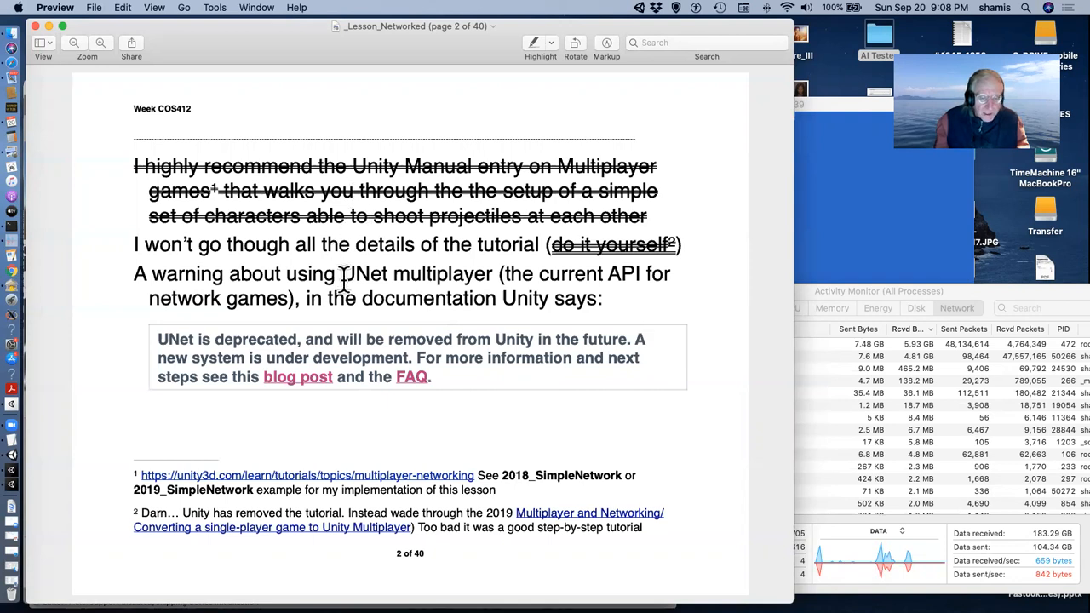
pyautogui.moveTo(415, 401)
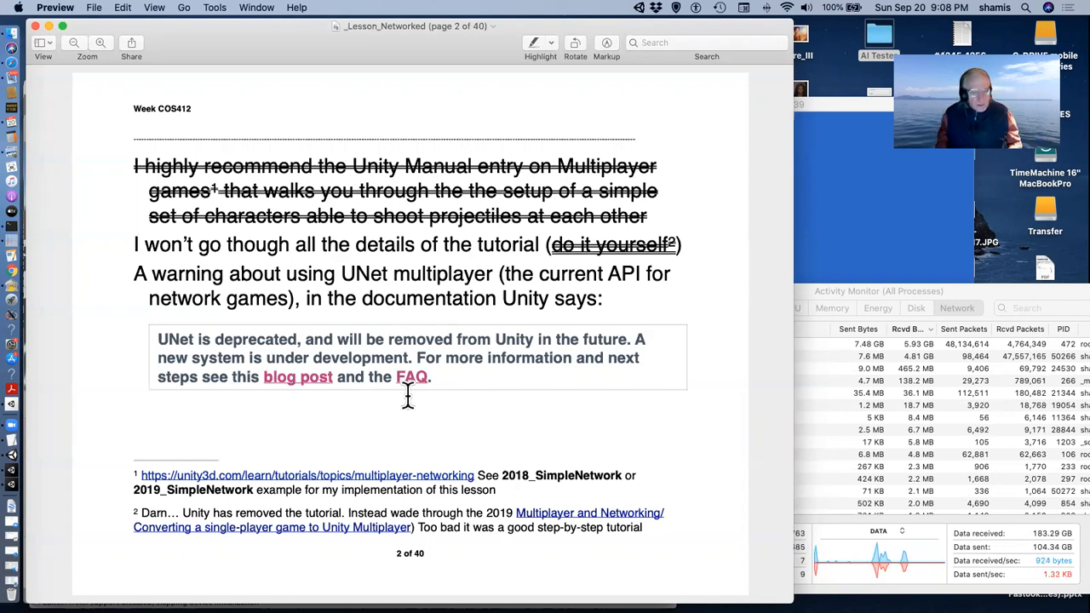
pyautogui.moveTo(310, 531)
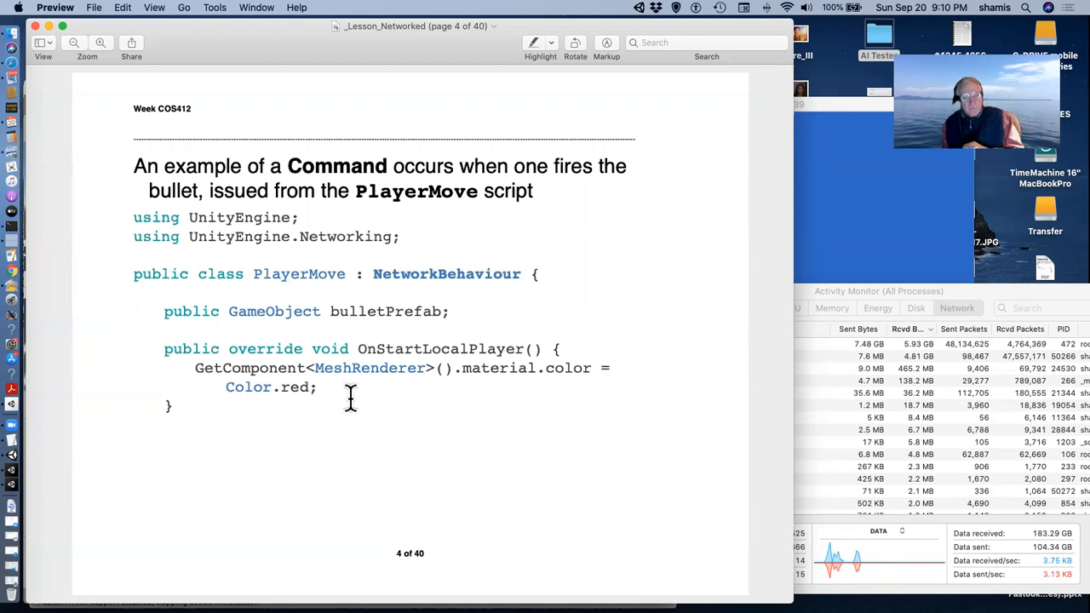
pyautogui.moveTo(405, 286)
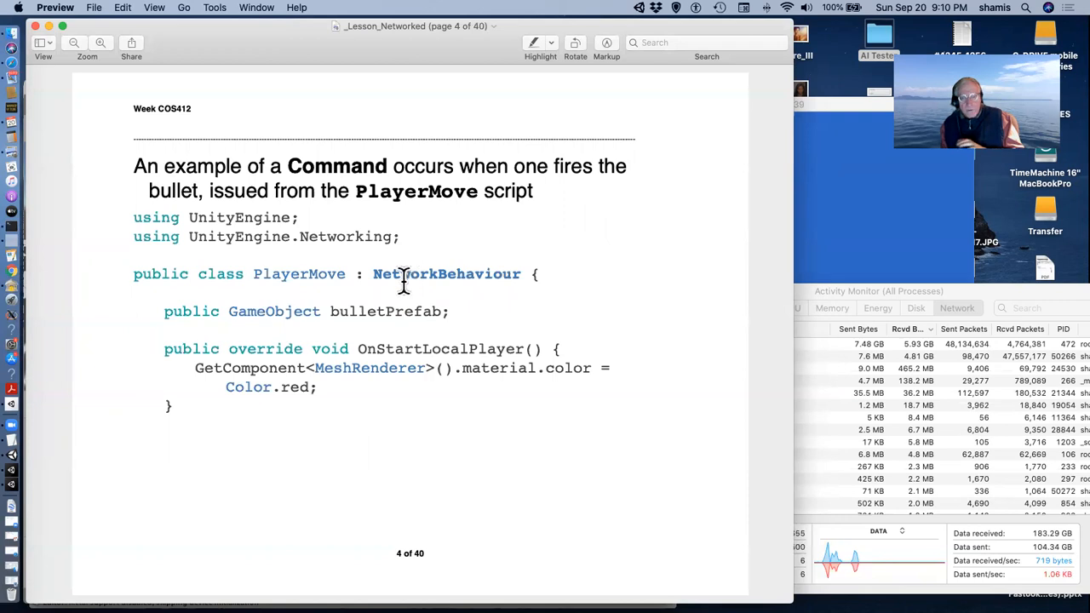
pyautogui.moveTo(395, 289)
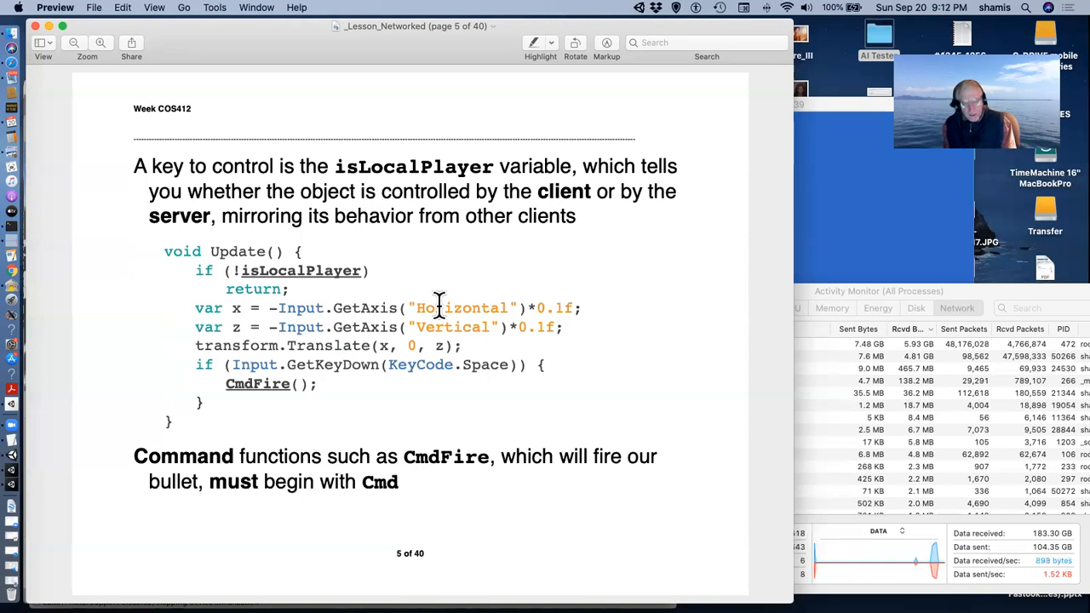
# Step: Advance to page 7, the CmdFire slide requiring NetworkIdentity and NetworkTransform on the bullet prefab
pyautogui.press('right')
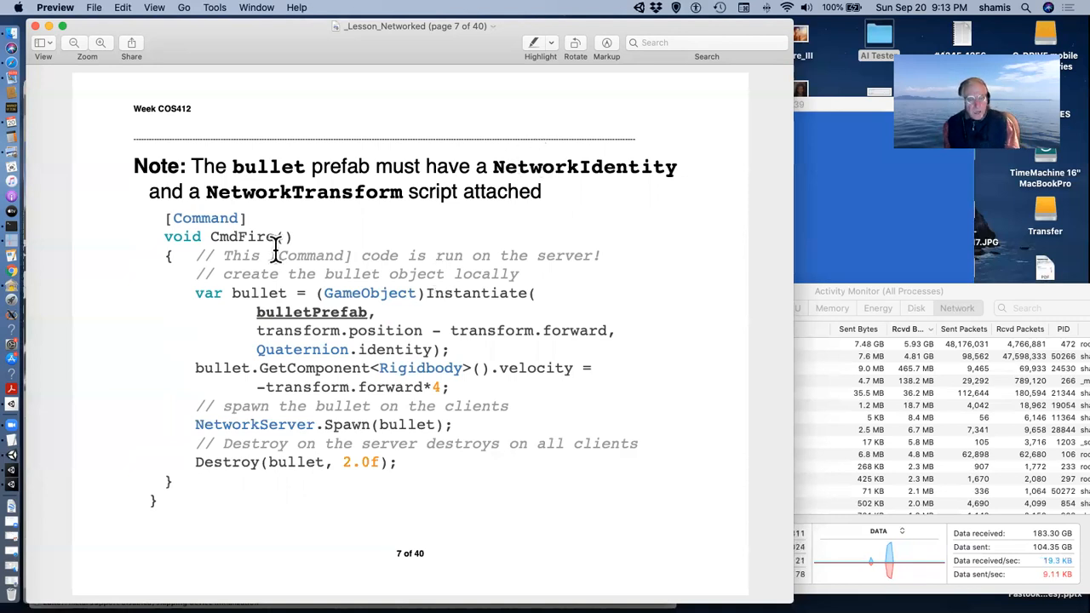
# Step: Advance to page 8, the Rpc example in the Combat script and the Bullet collision script
pyautogui.press('right')
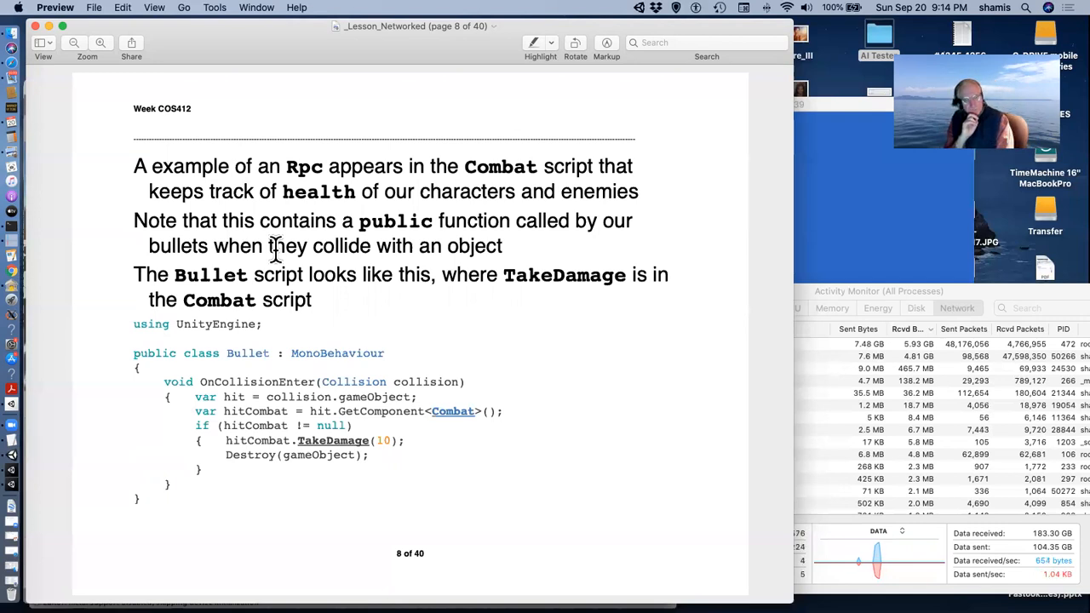
pyautogui.moveTo(459, 269)
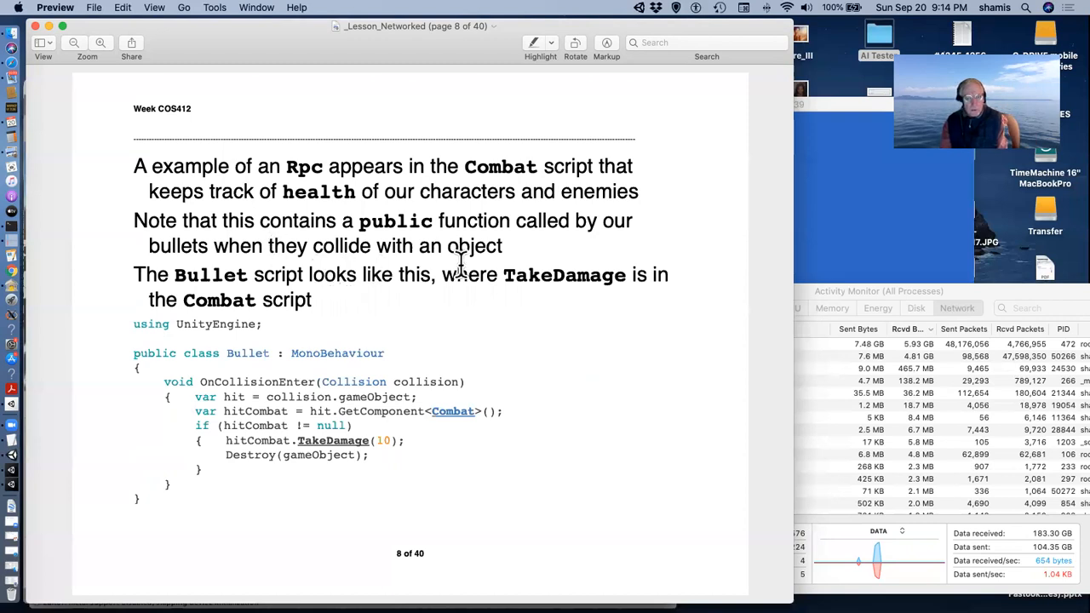
pyautogui.moveTo(289, 452)
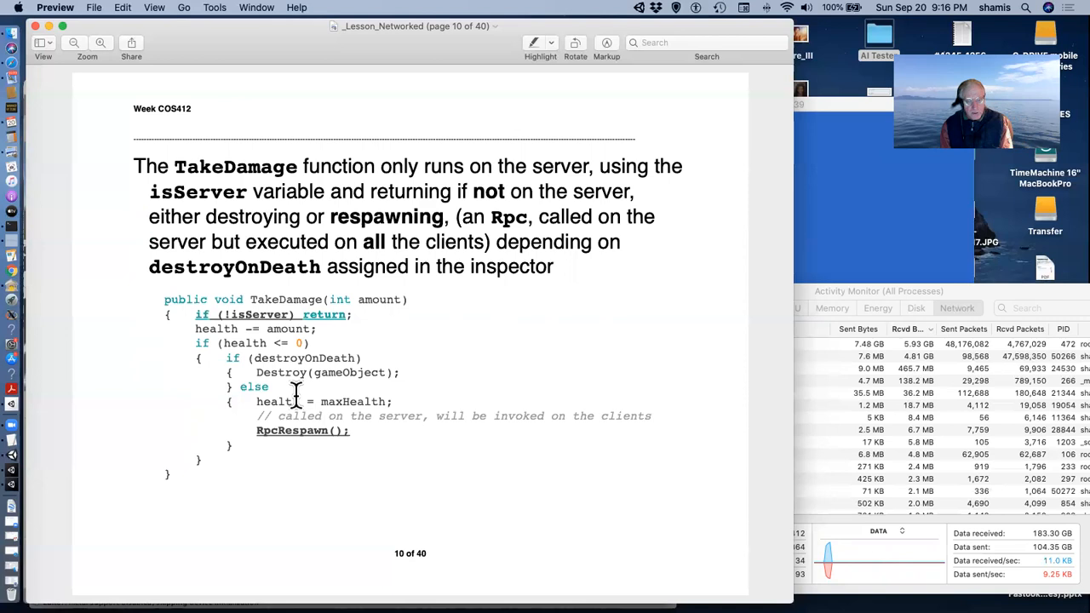
# Step: Advance to page 12, covering RpcRespawn and NetworkStartPosition respawning
pyautogui.press('right')
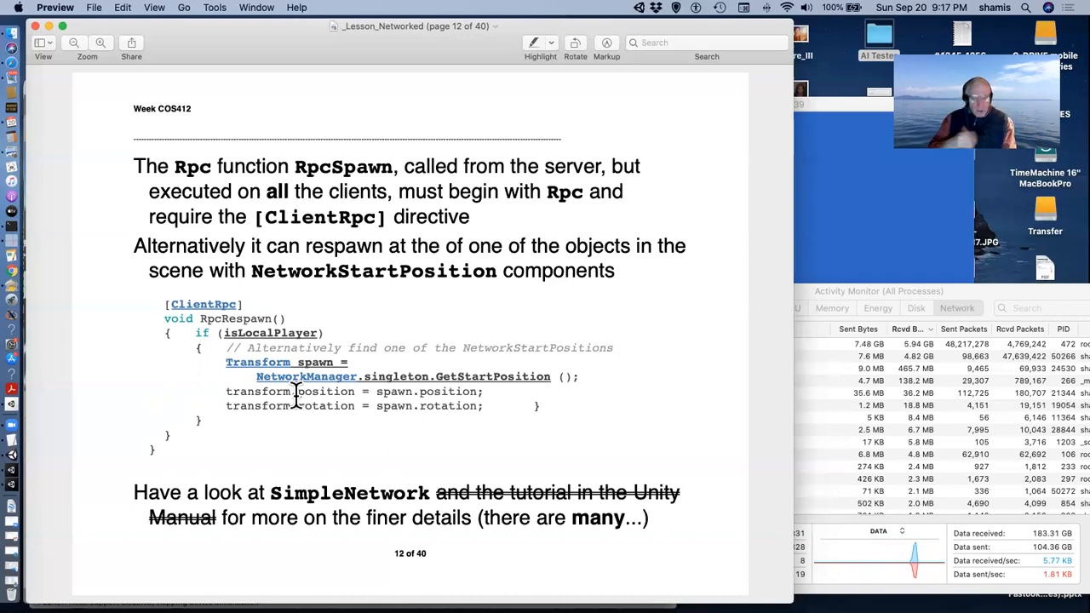
pyautogui.moveTo(382, 92)
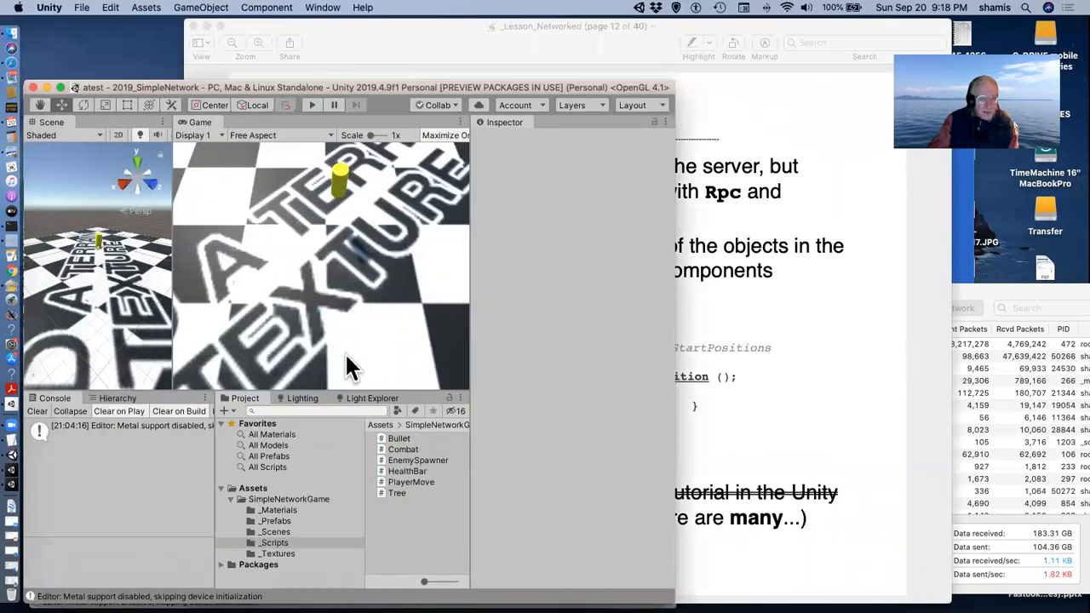
pyautogui.moveTo(246, 218)
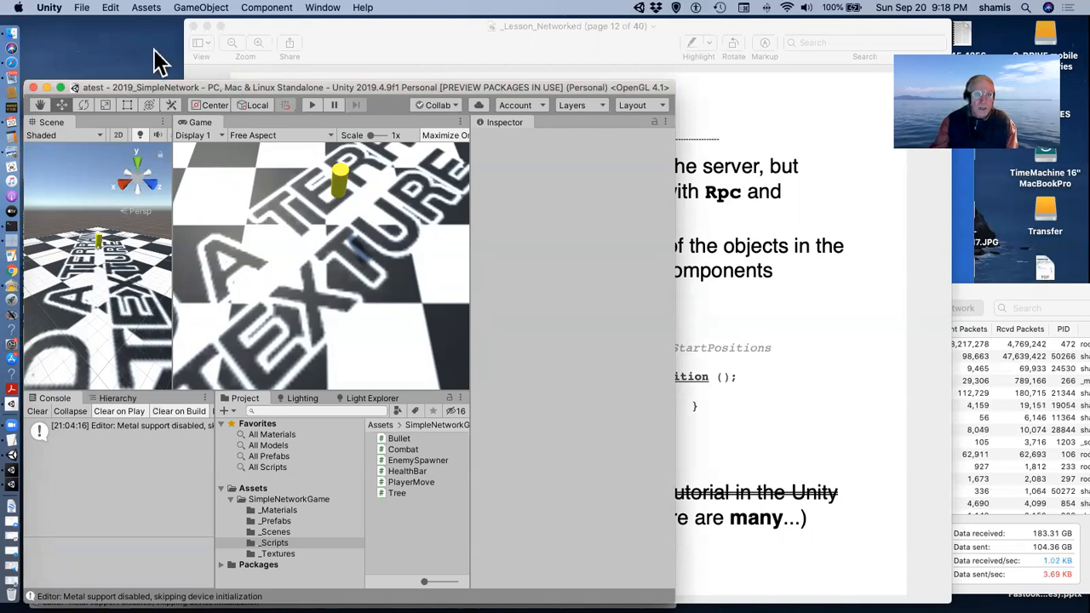
pyautogui.moveTo(86, 17)
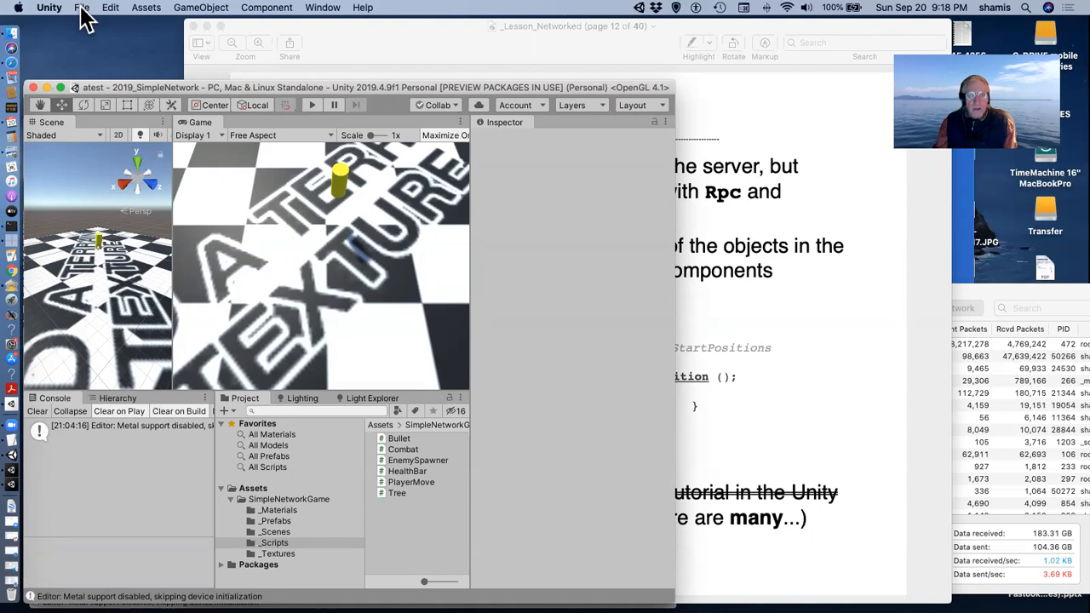
# Step: Start Build And Run from Build Settings, reaching the save prompt for the atest build
pyautogui.click(82, 6)
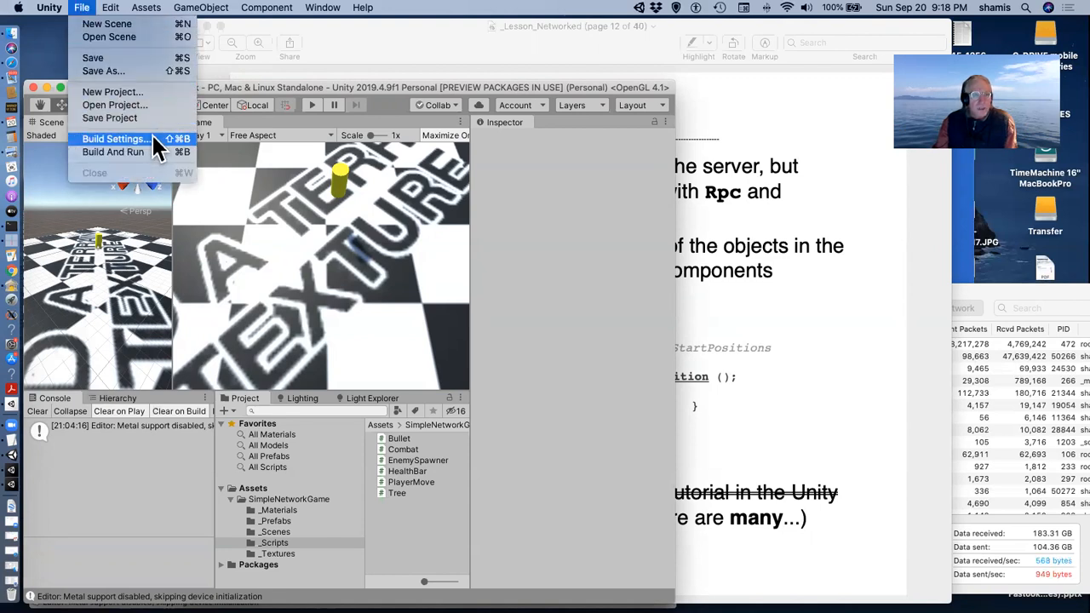
pyautogui.click(116, 139)
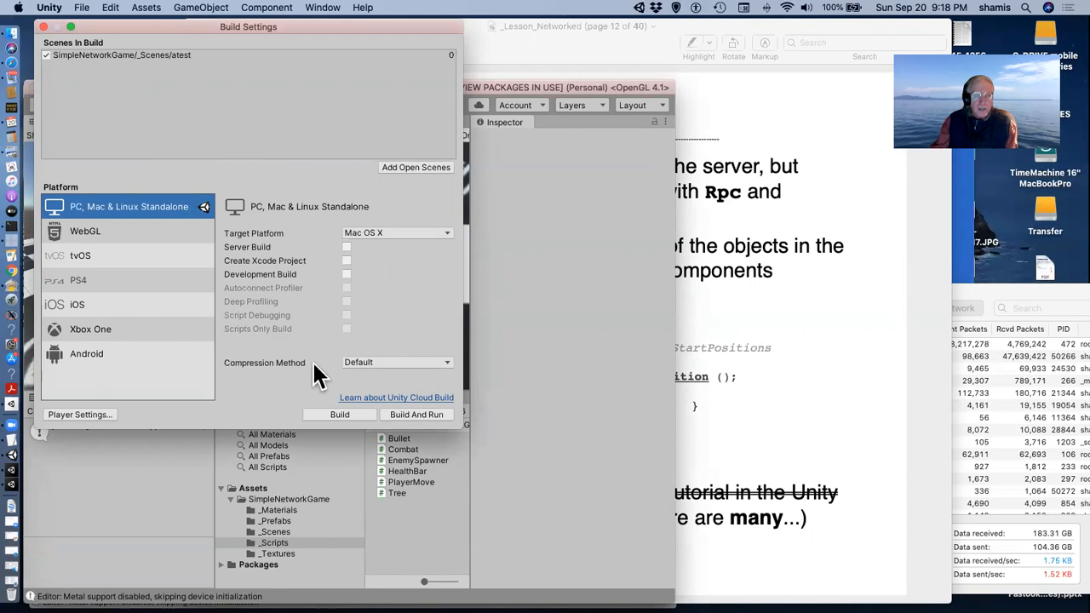
pyautogui.click(415, 414)
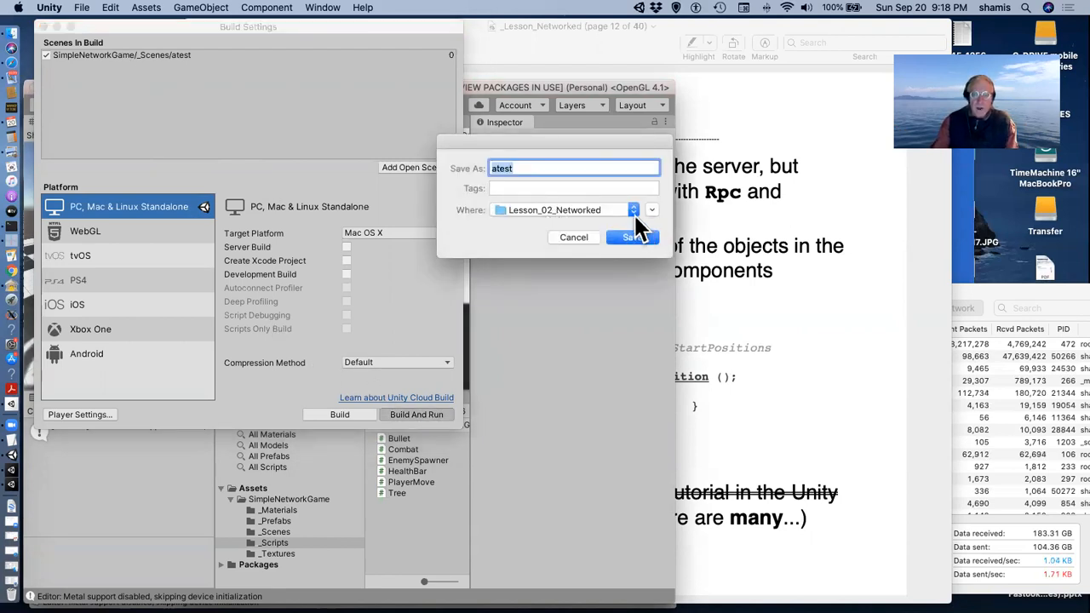
# Step: Save the standalone build as atest and launch it beside the editor
pyautogui.click(633, 237)
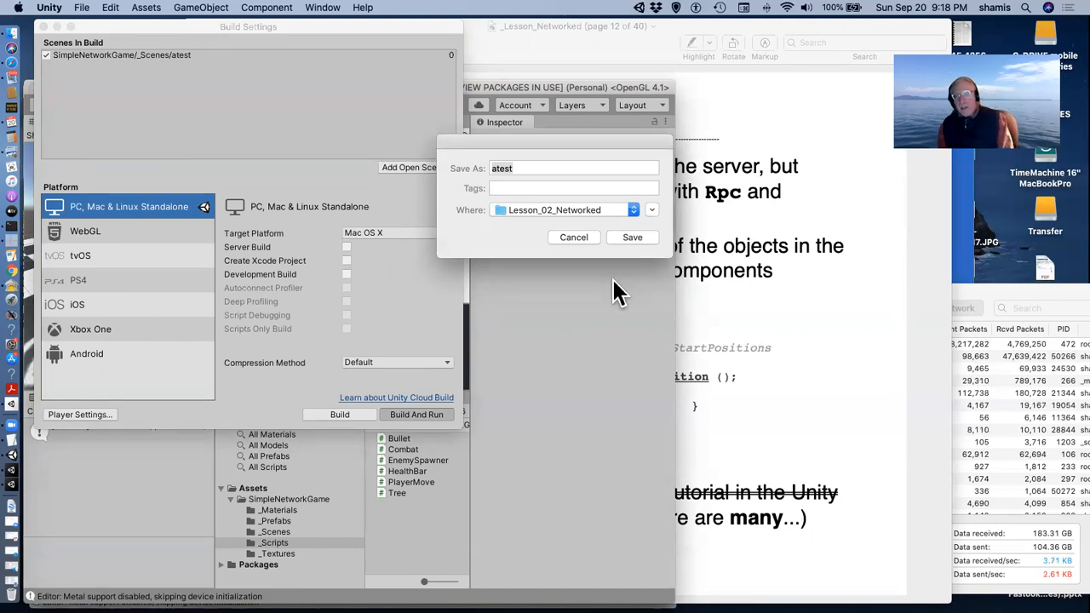
pyautogui.click(632, 237)
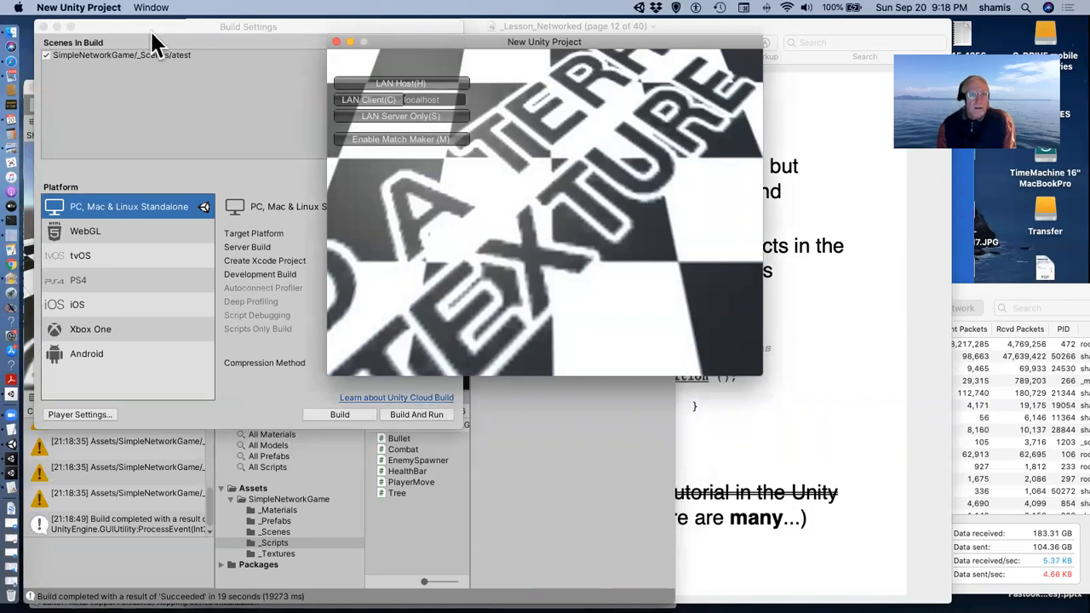
pyautogui.moveTo(434, 51)
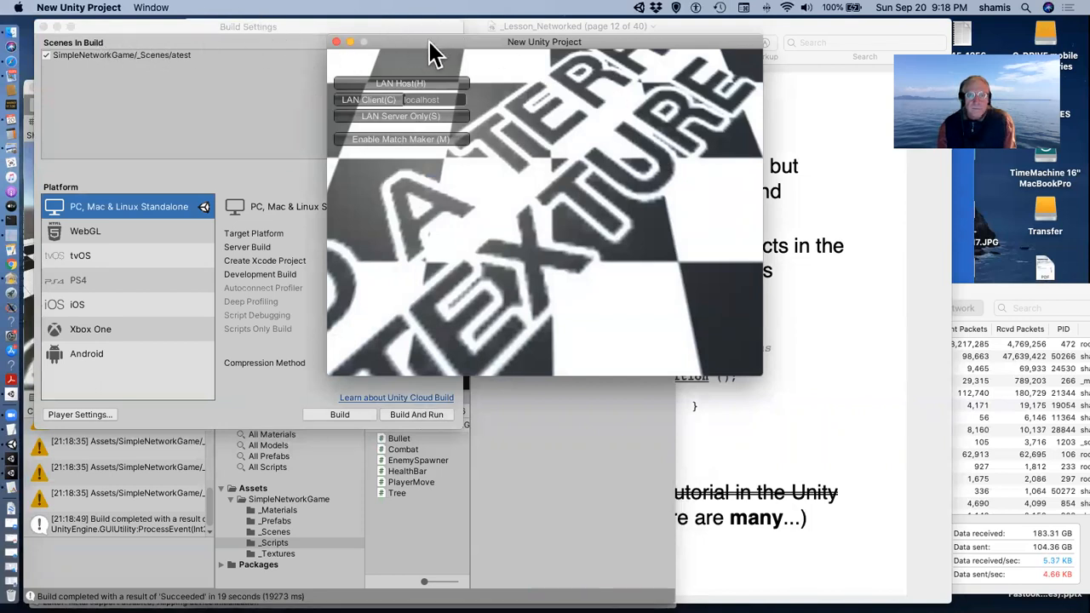
pyautogui.moveTo(321, 77)
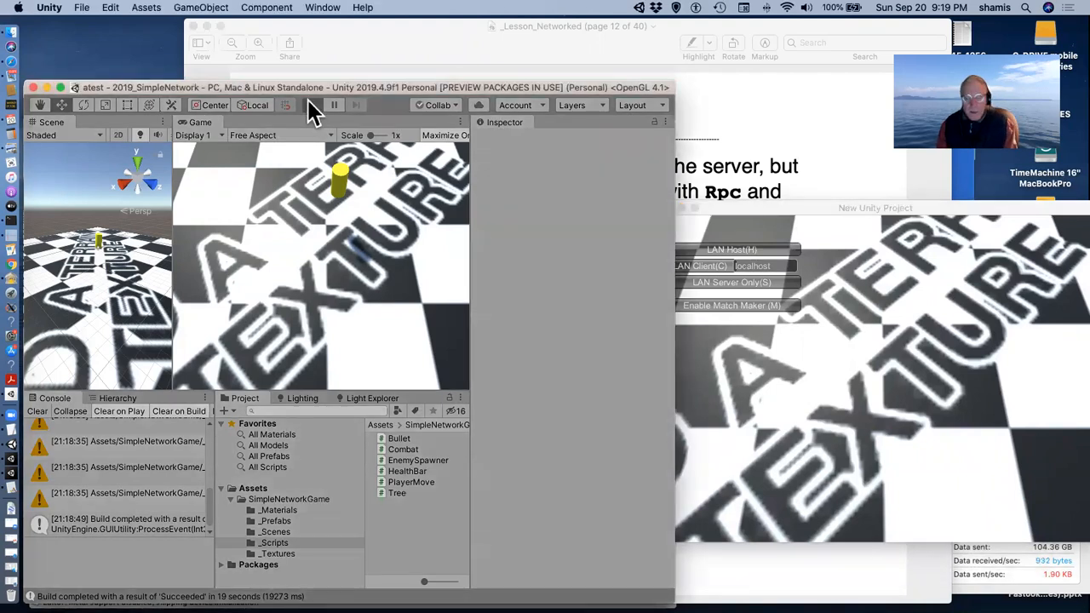
# Step: Enter play mode and start the game as LAN Host, spawning the player and red and blue enemies
pyautogui.click(312, 105)
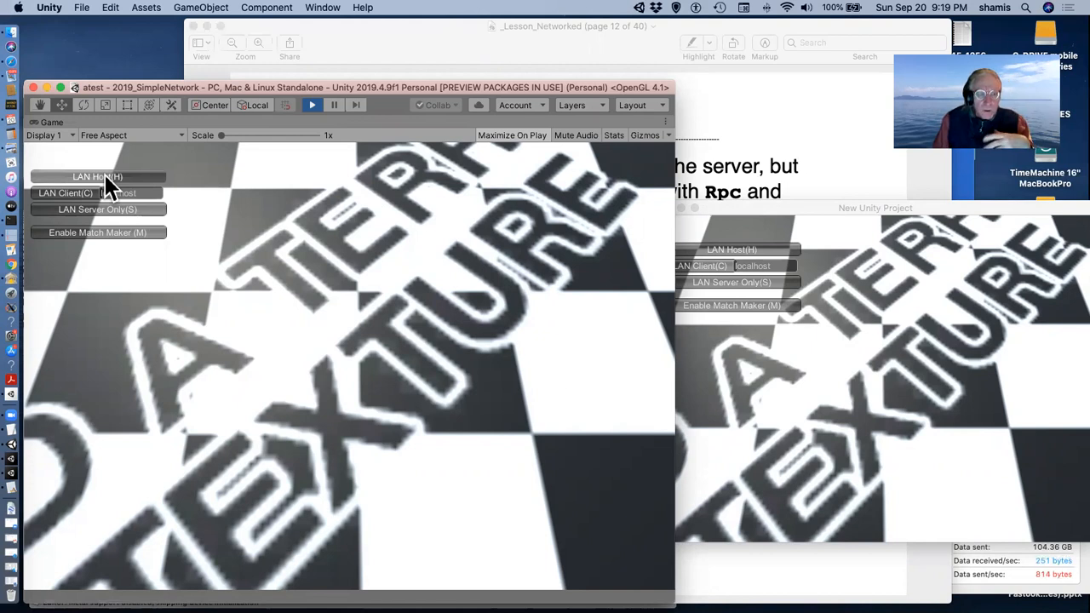
pyautogui.click(96, 175)
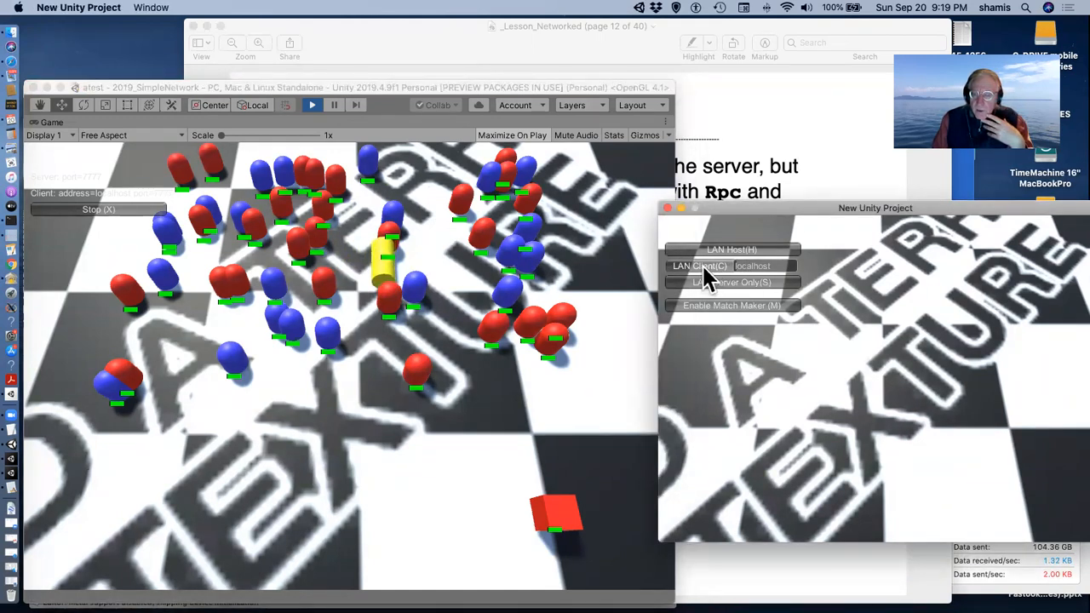
# Step: Connect the standalone atest build to the editor's hosted game as LAN Client
pyautogui.click(698, 266)
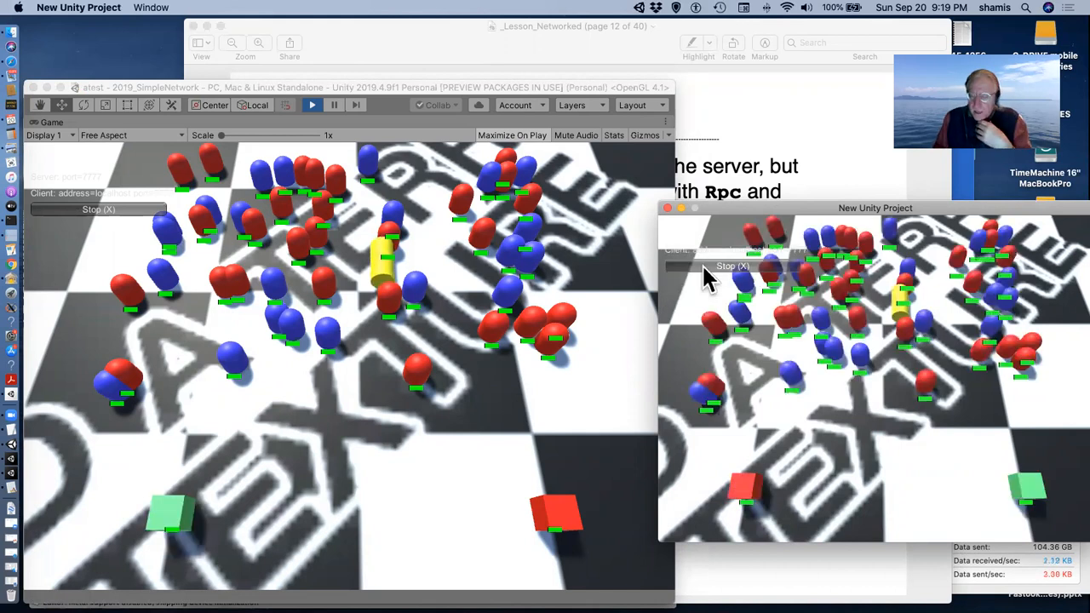
pyautogui.moveTo(748, 449)
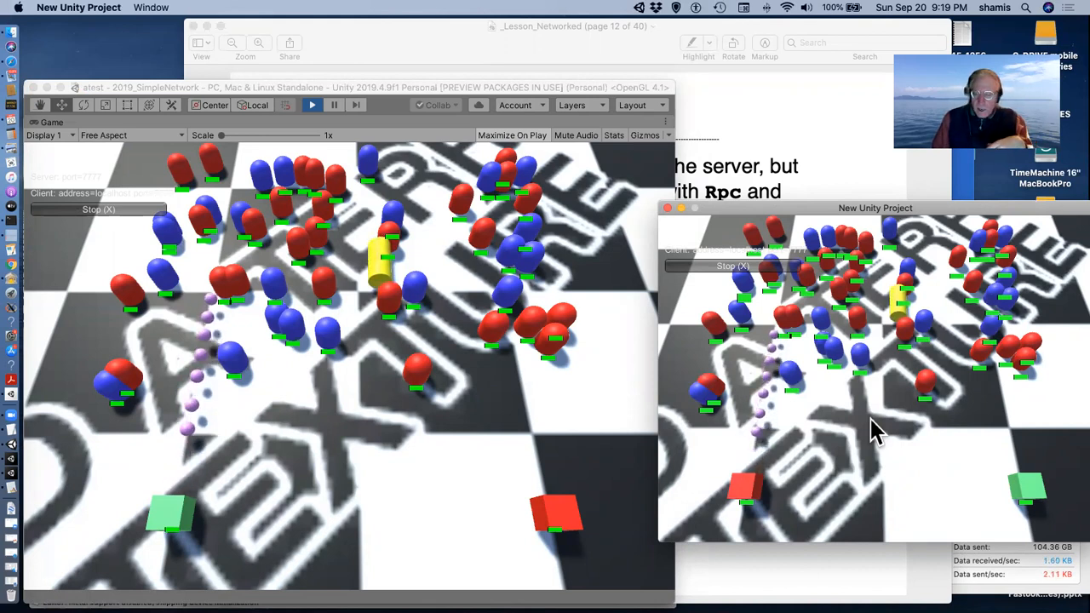
pyautogui.moveTo(757, 446)
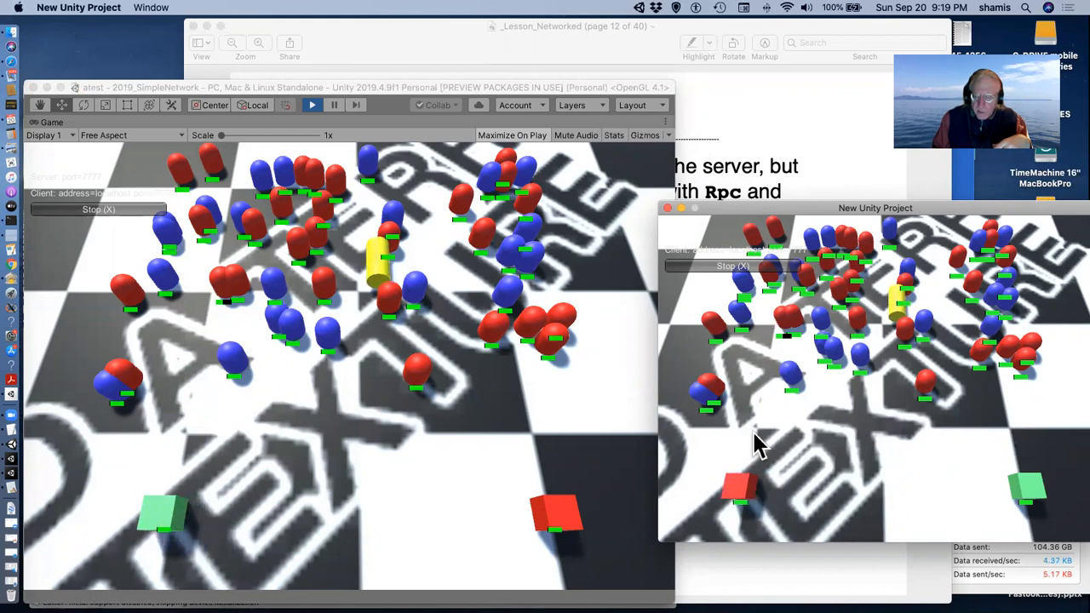
pyautogui.moveTo(426, 463)
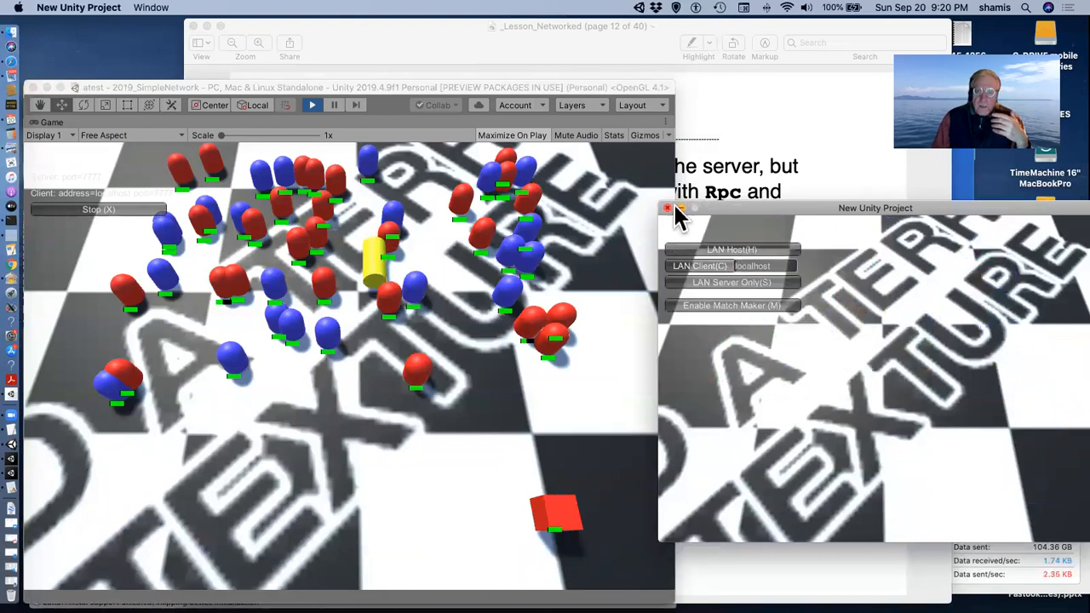
# Step: Quit the standalone atest client, leaving the editor's host game running
pyautogui.click(668, 208)
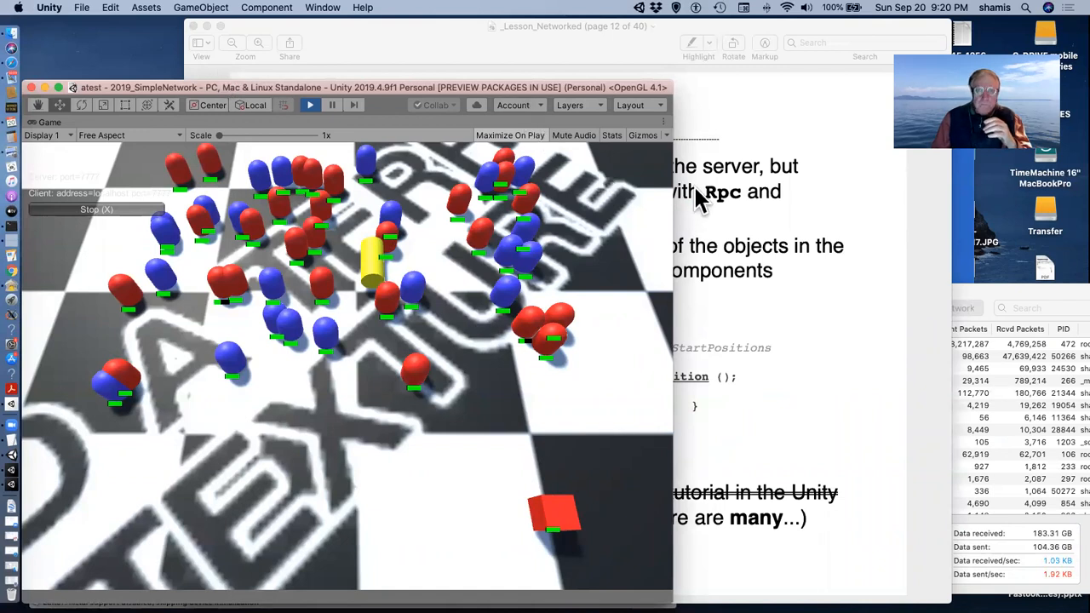
pyautogui.moveTo(650, 71)
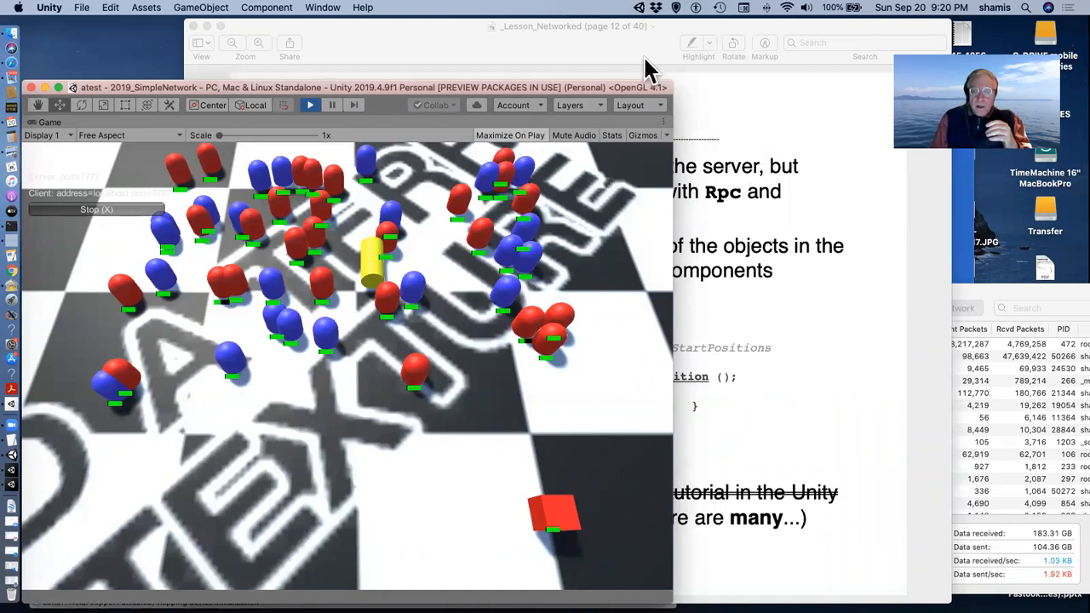